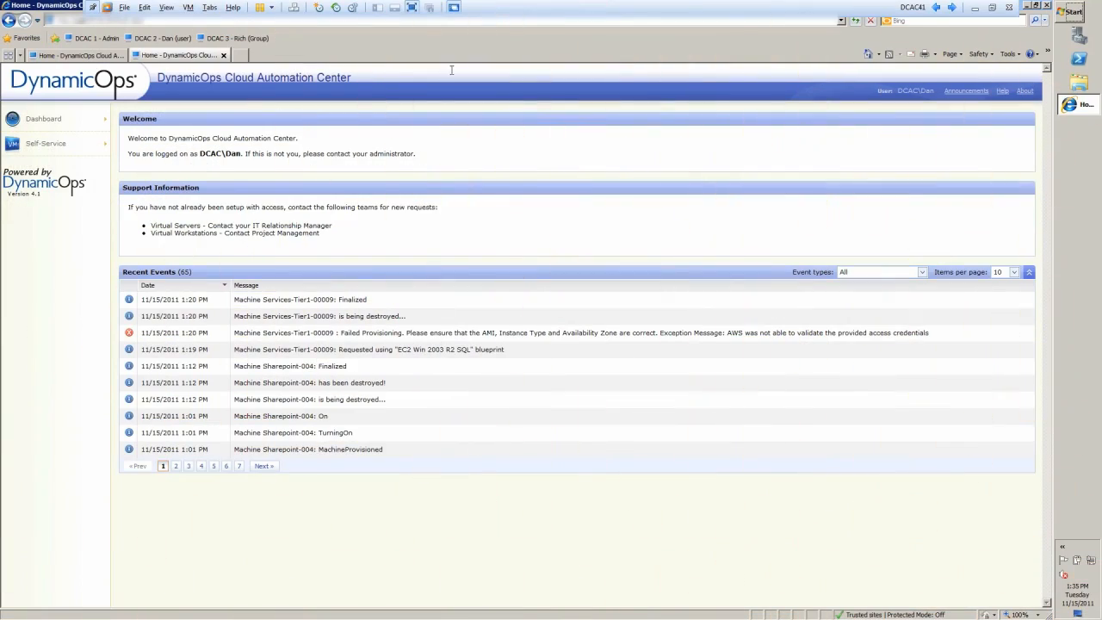
pyautogui.moveTo(626, 304)
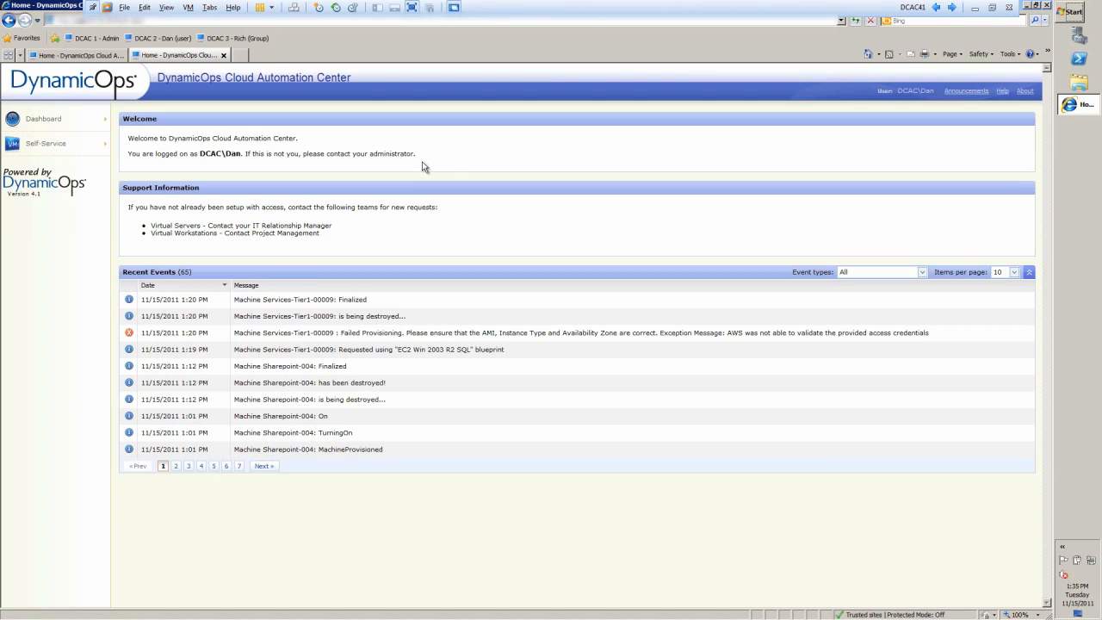
pyautogui.moveTo(434, 172)
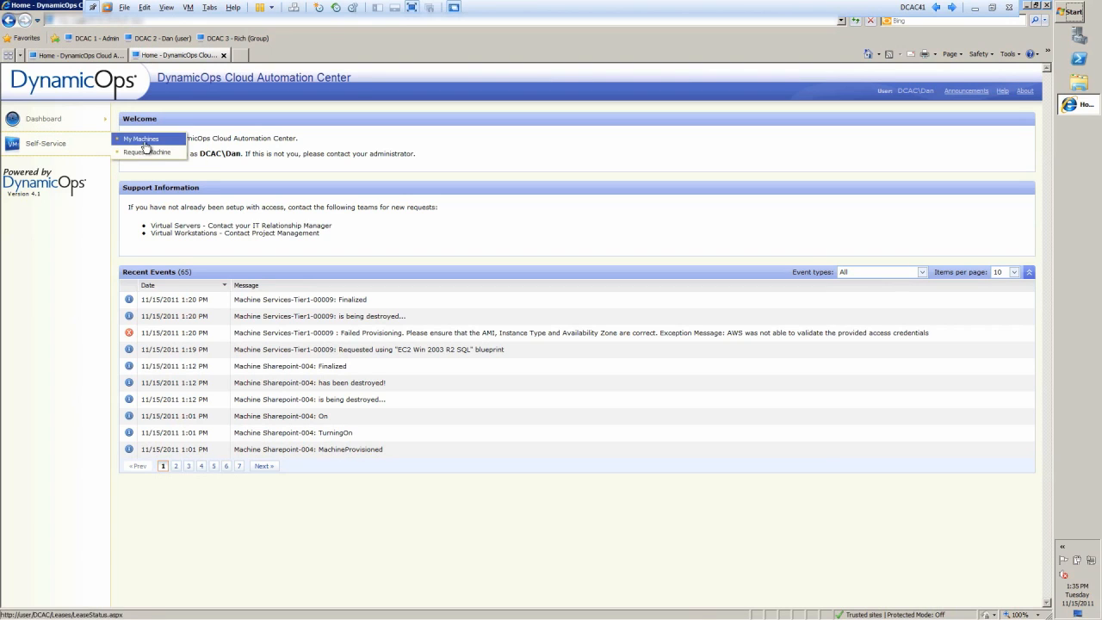
# Show the My Machines overview with status, type and expiry dates
pyautogui.click(141, 138)
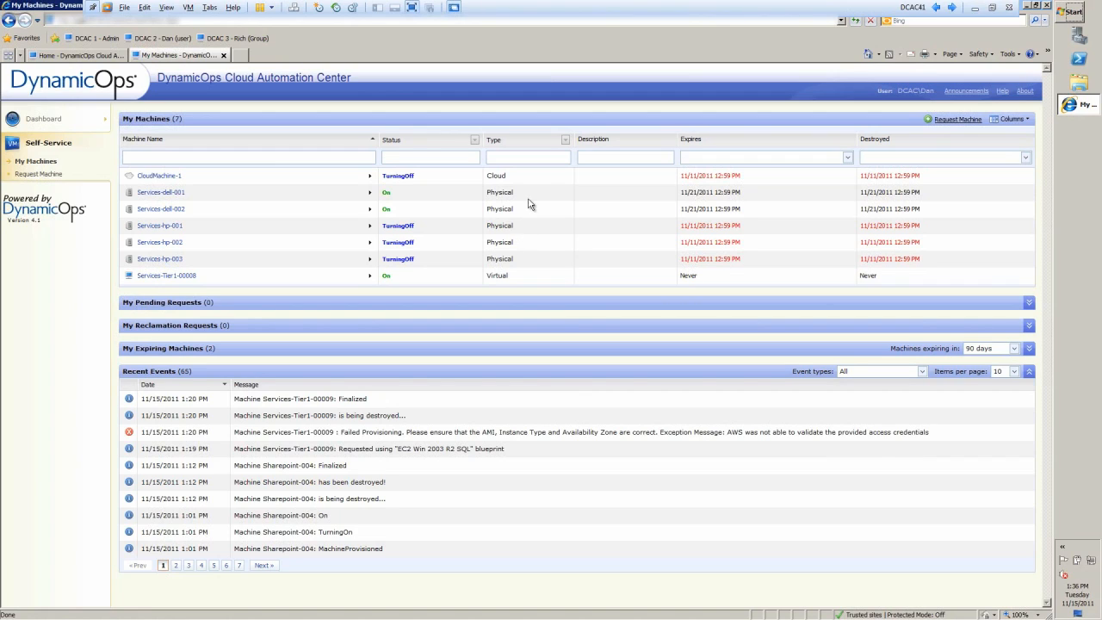
pyautogui.moveTo(530, 217)
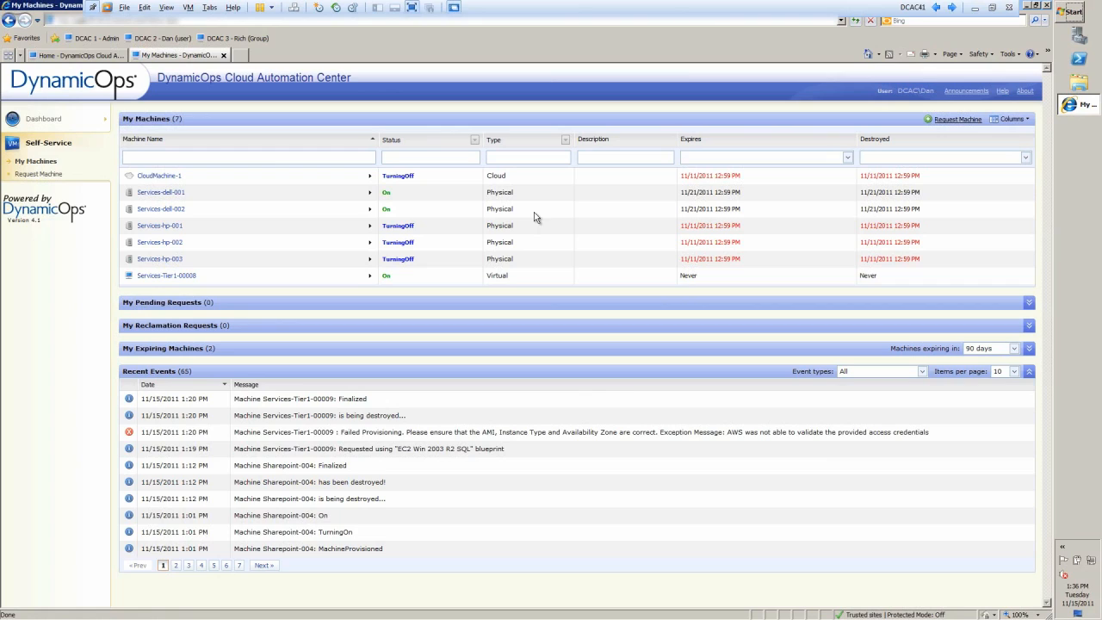
pyautogui.moveTo(58, 198)
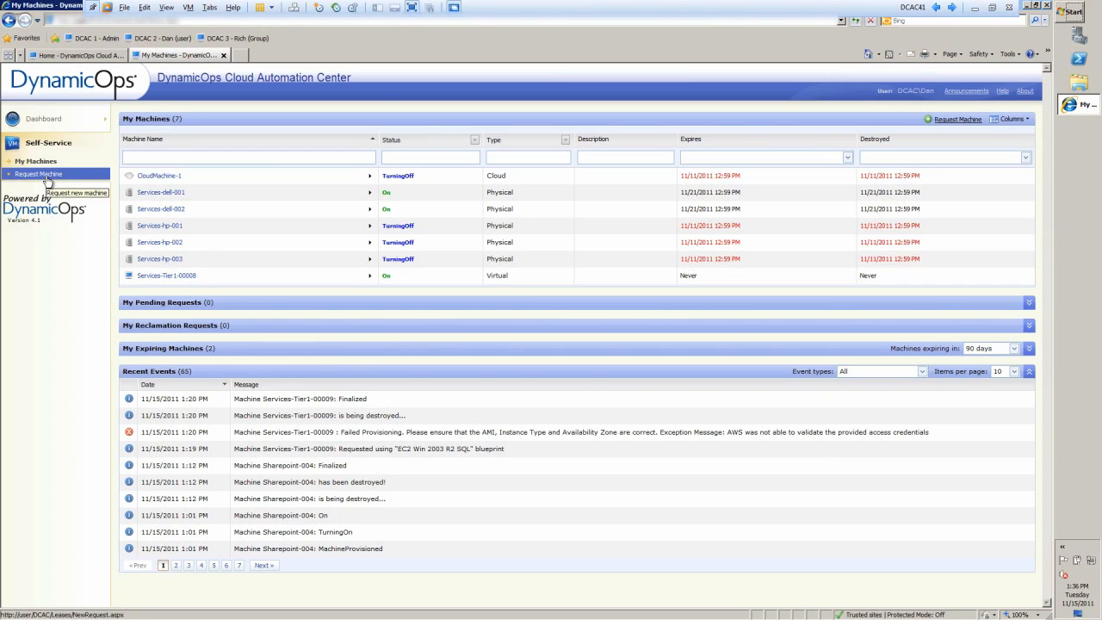
# Start a machine request for the ESX Mobile Desktop blueprint under Consulting Services
pyautogui.click(38, 172)
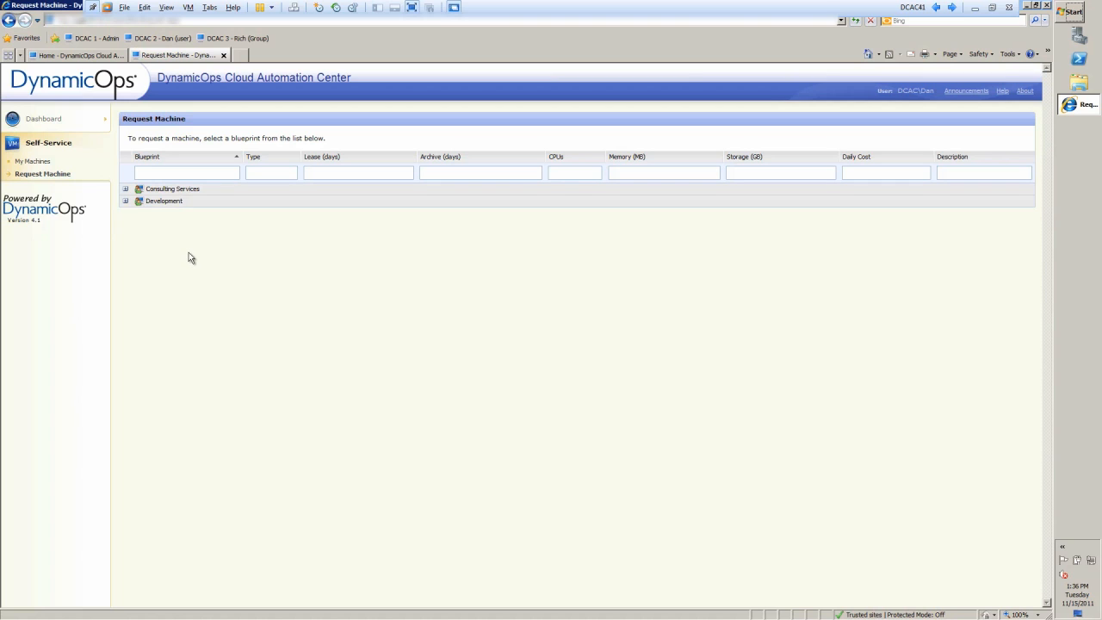
pyautogui.moveTo(187, 231)
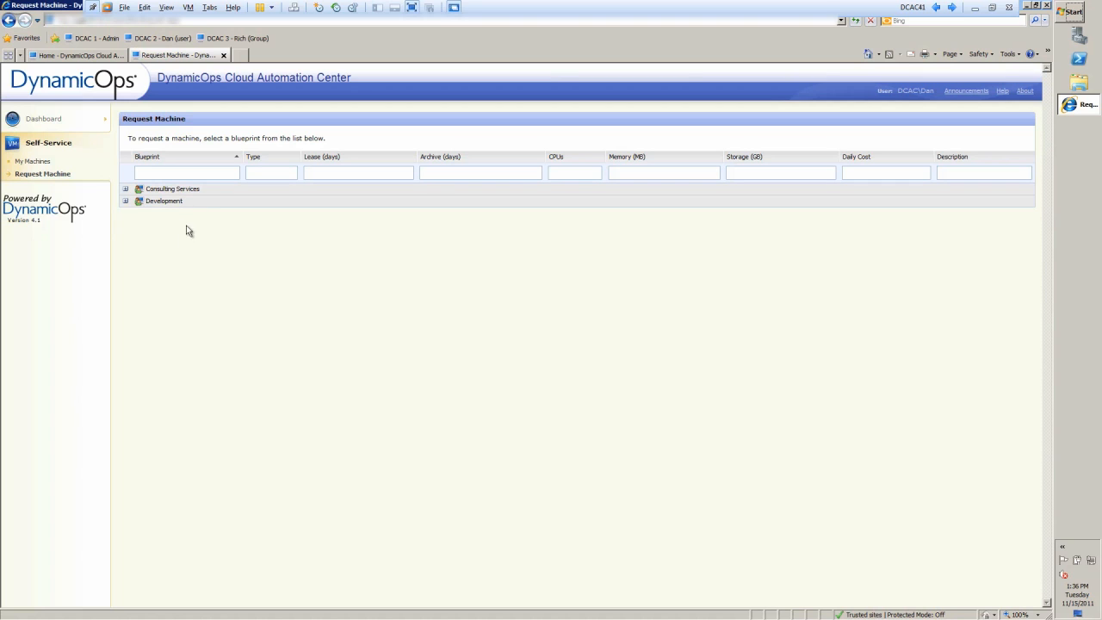
pyautogui.click(126, 187)
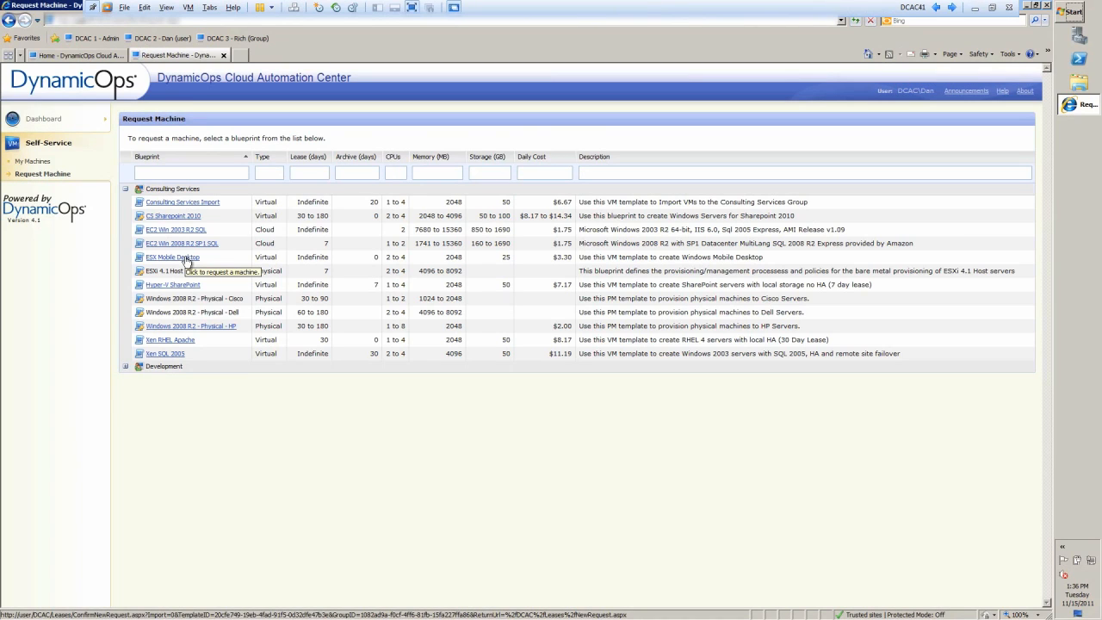
pyautogui.moveTo(261, 262)
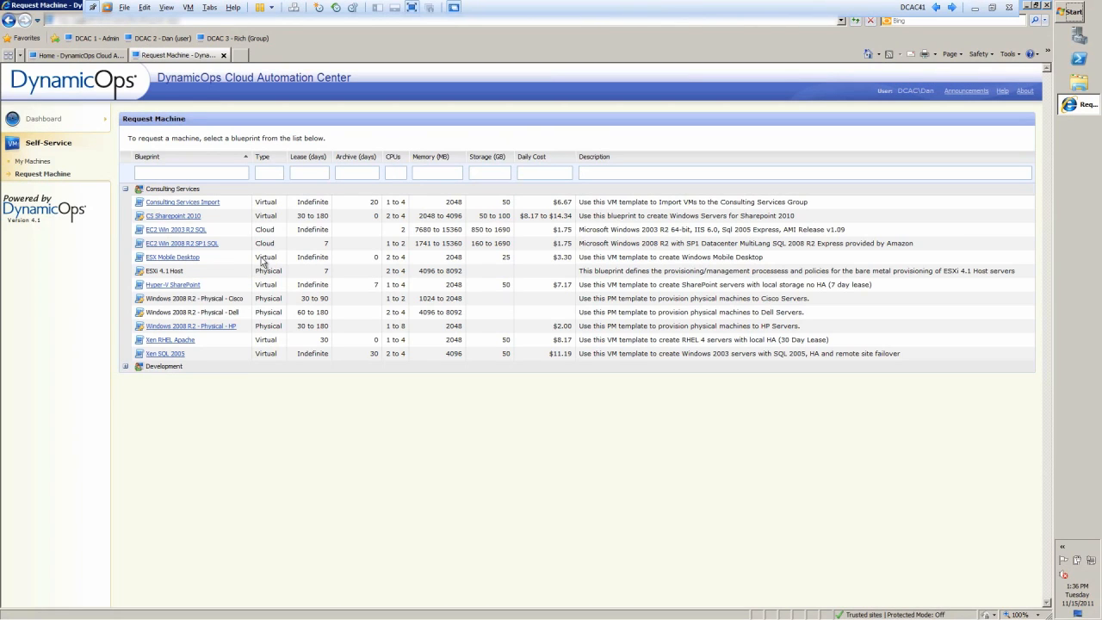
pyautogui.moveTo(396, 265)
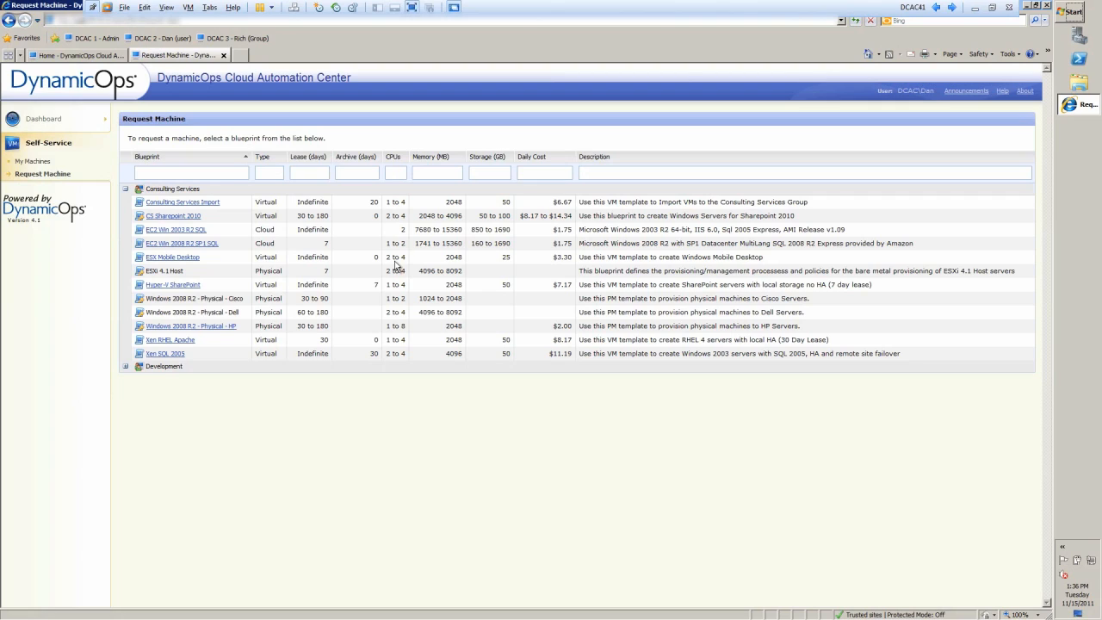
pyautogui.moveTo(458, 267)
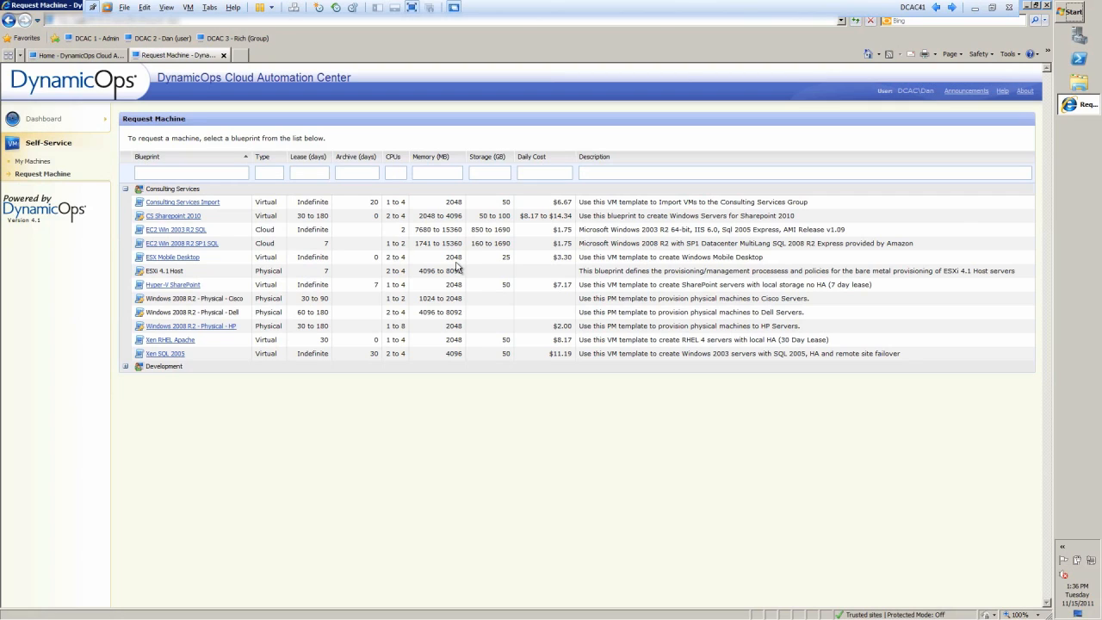
pyautogui.moveTo(589, 263)
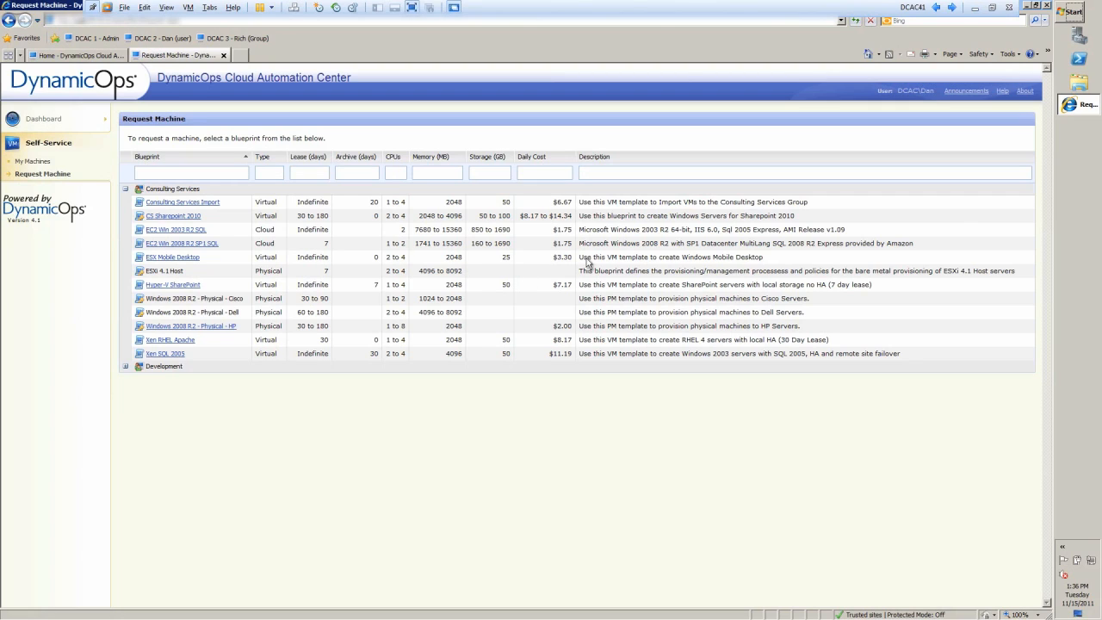
pyautogui.moveTo(561, 260)
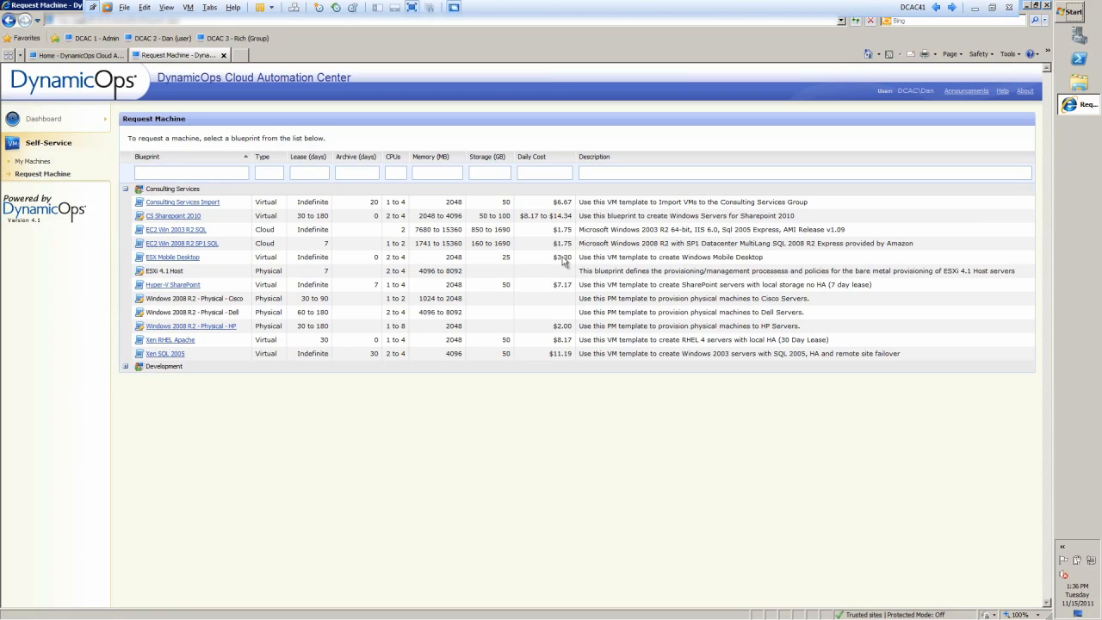
pyautogui.click(172, 256)
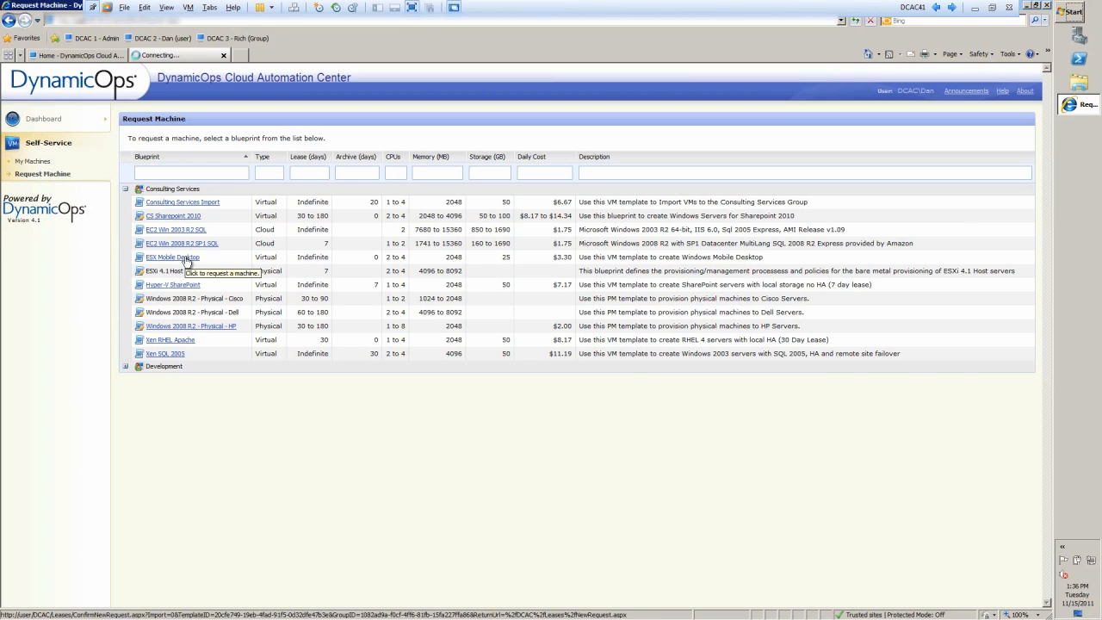
# Begin the request description with the text "I am going to"
pyautogui.click(172, 256)
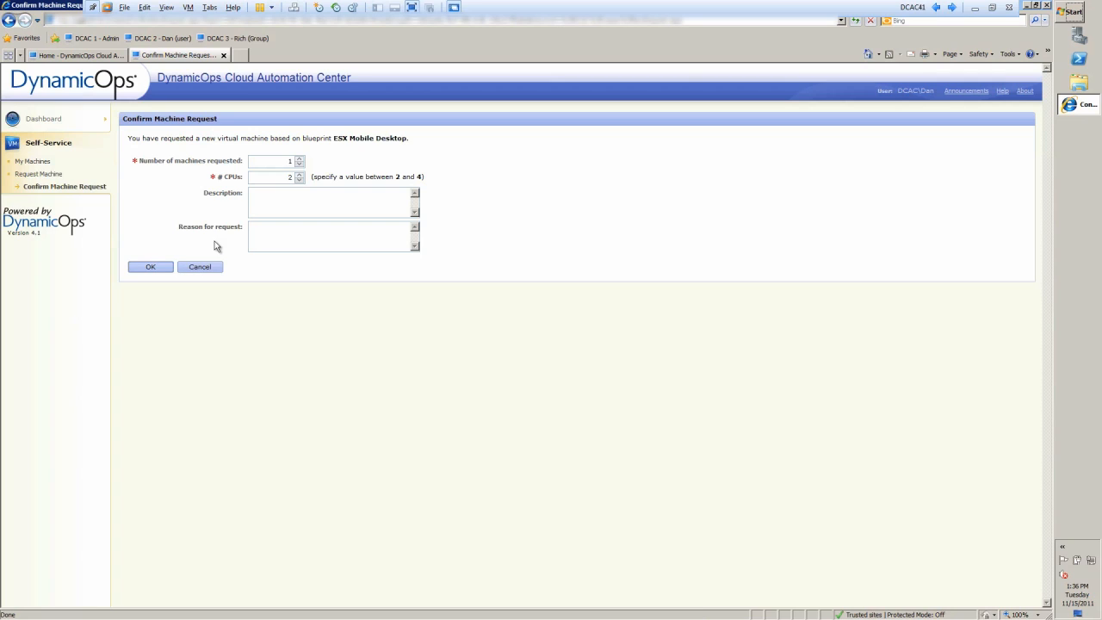
pyautogui.moveTo(326, 170)
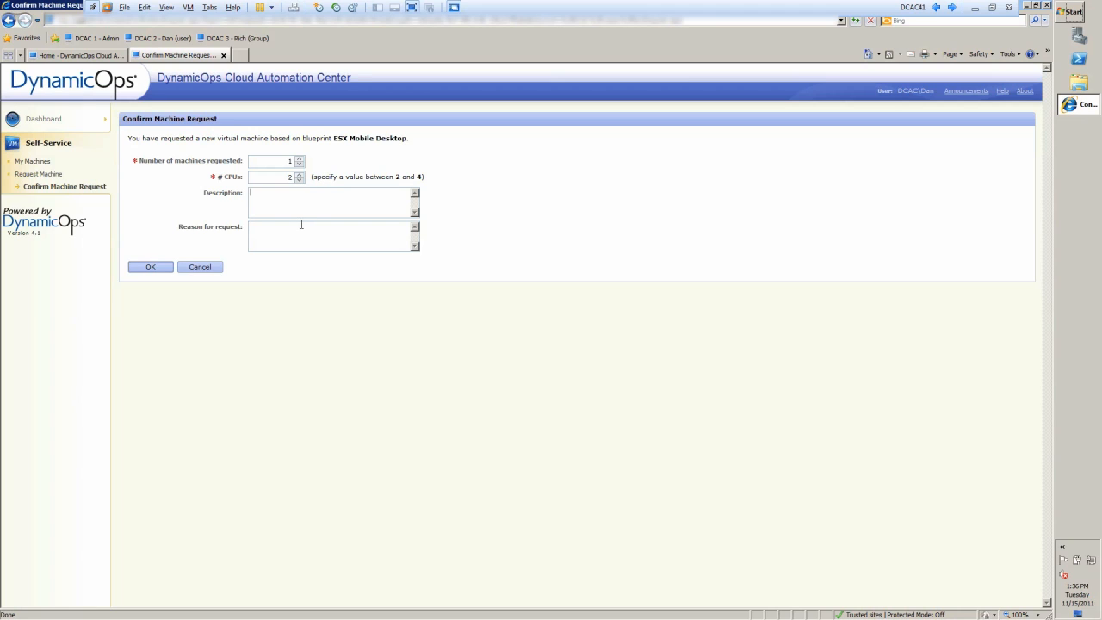
pyautogui.moveTo(351, 234)
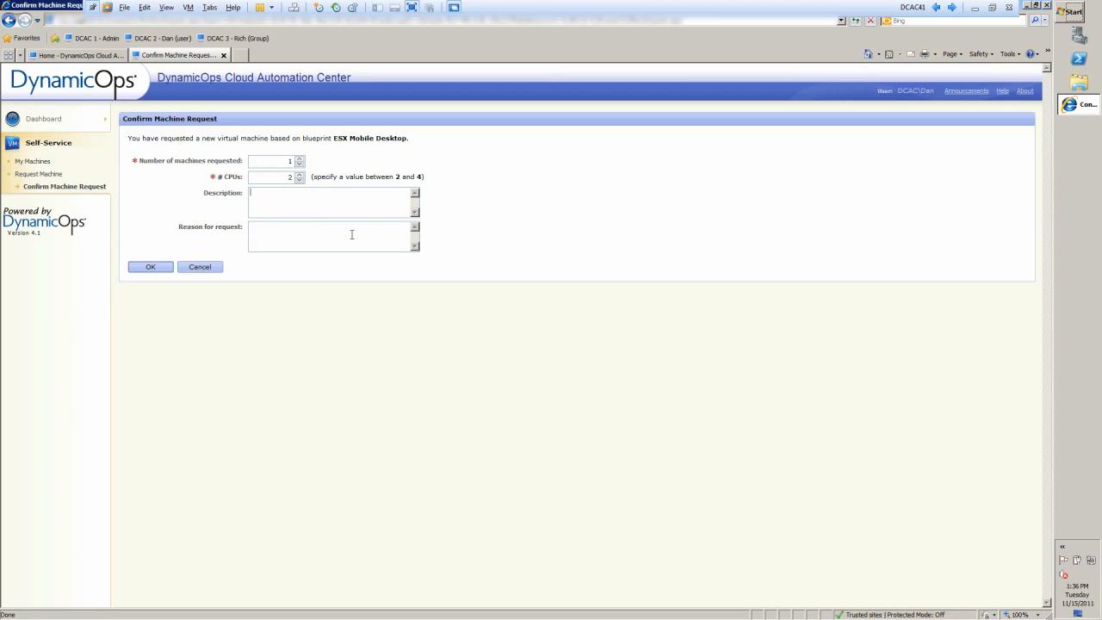
pyautogui.write('I am going to')
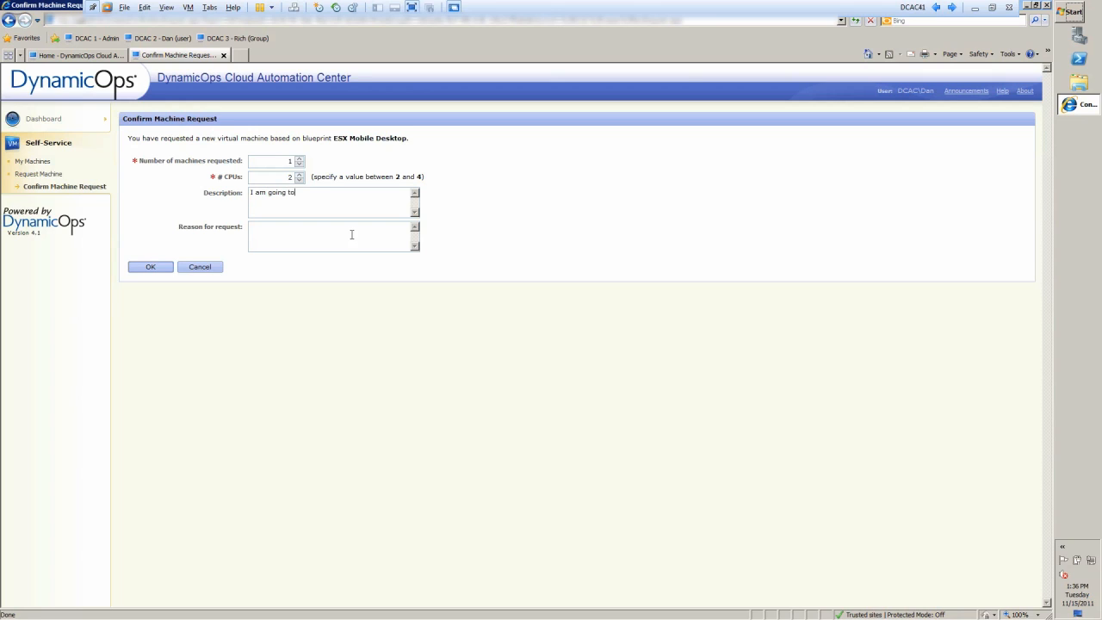